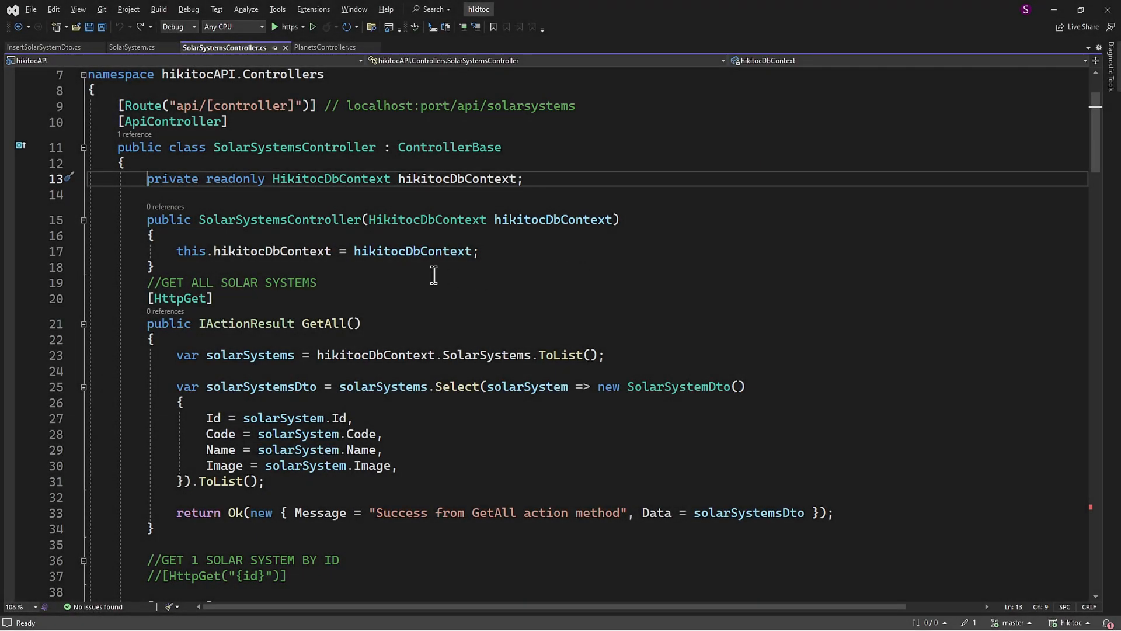
Step: Select the hikitocDbContext field, constructor and //GET ALL comment and delete them
left_click_drag(148, 297, 154, 529)
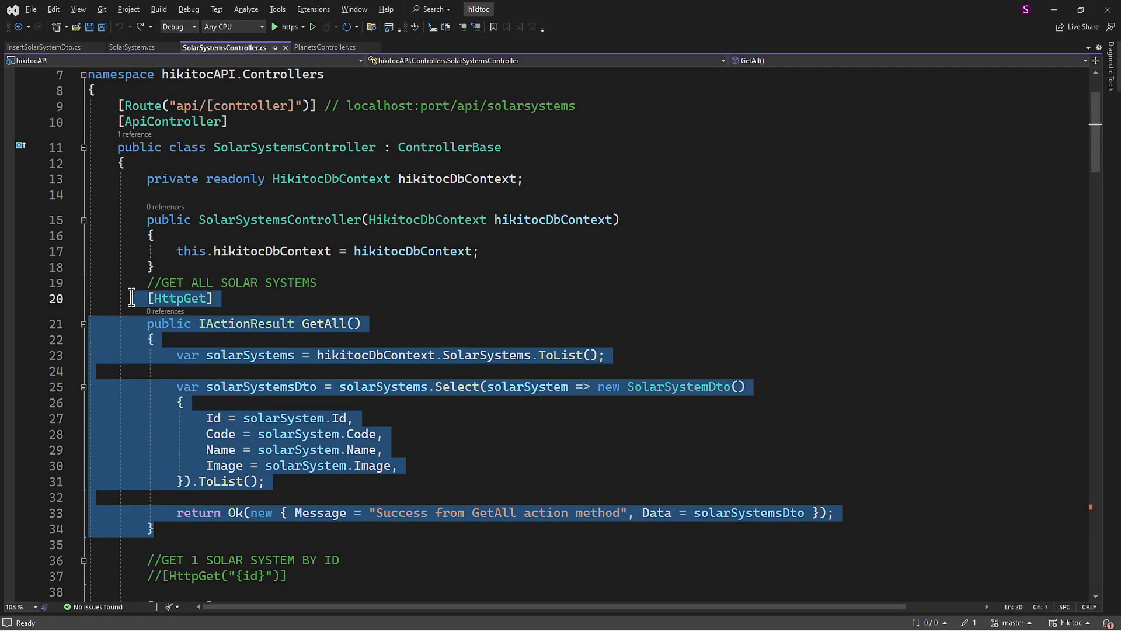
right_click(131, 298)
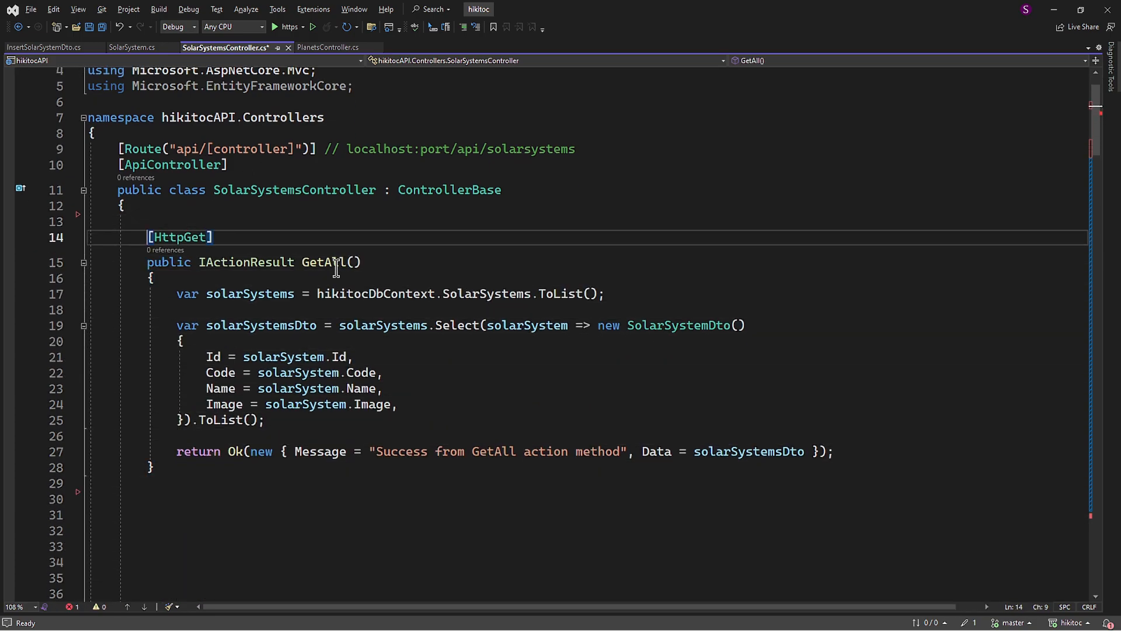
Step: Route the action as explicit/{vs}/{auth} and return Content echoing vs{vs} and auth
type("(\"exp\")")
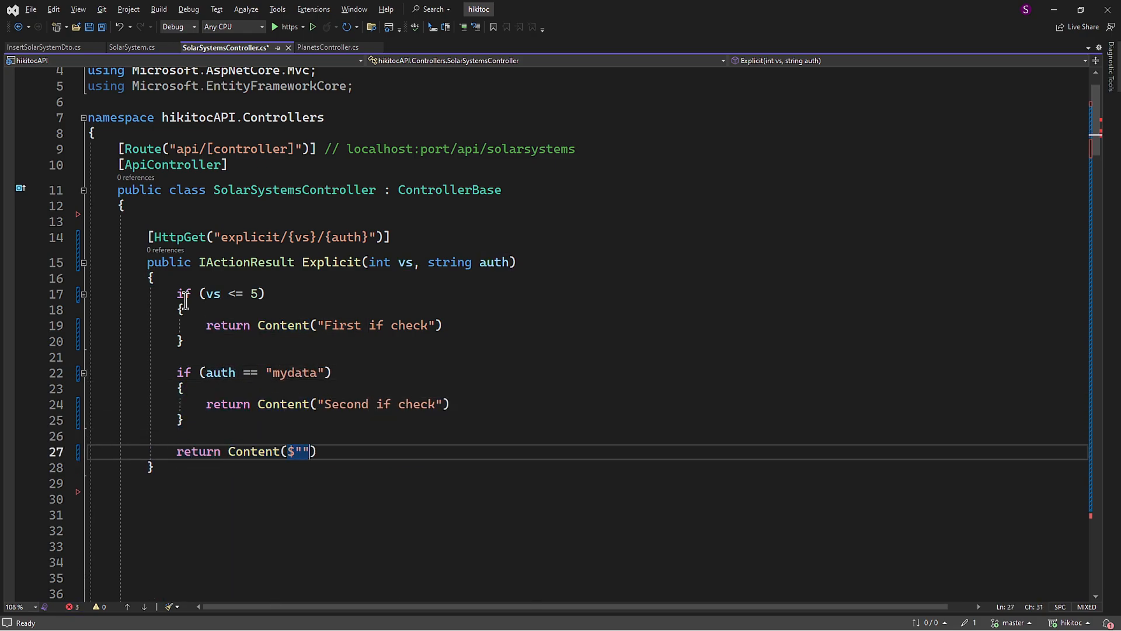
type("Return from the method: vs{vs}; auth: {auth")
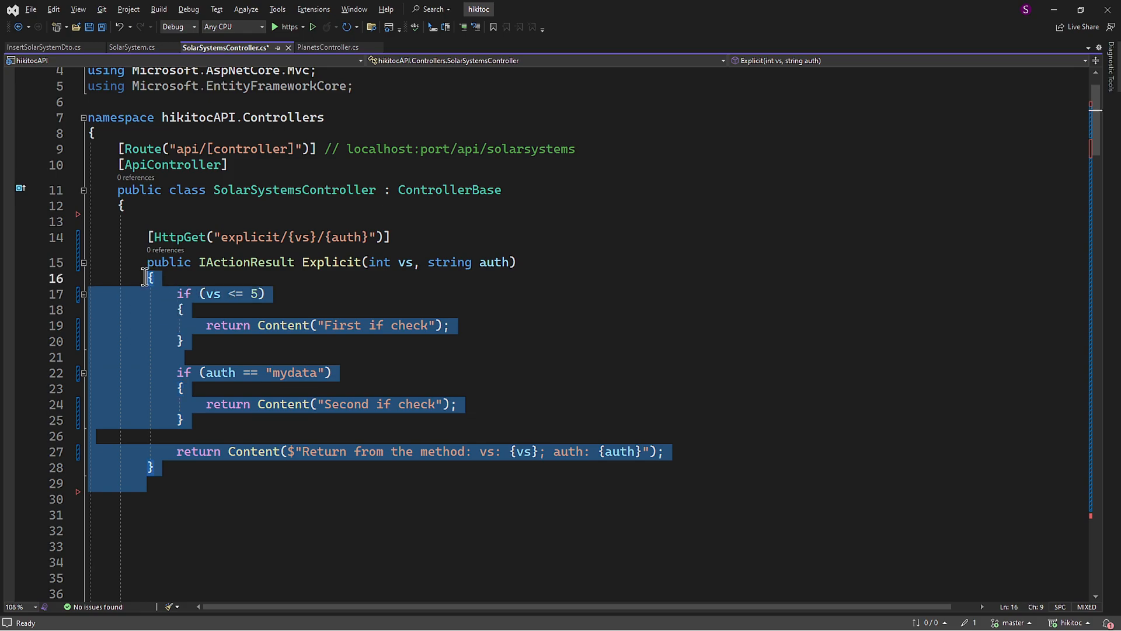
mouse_move(208, 342)
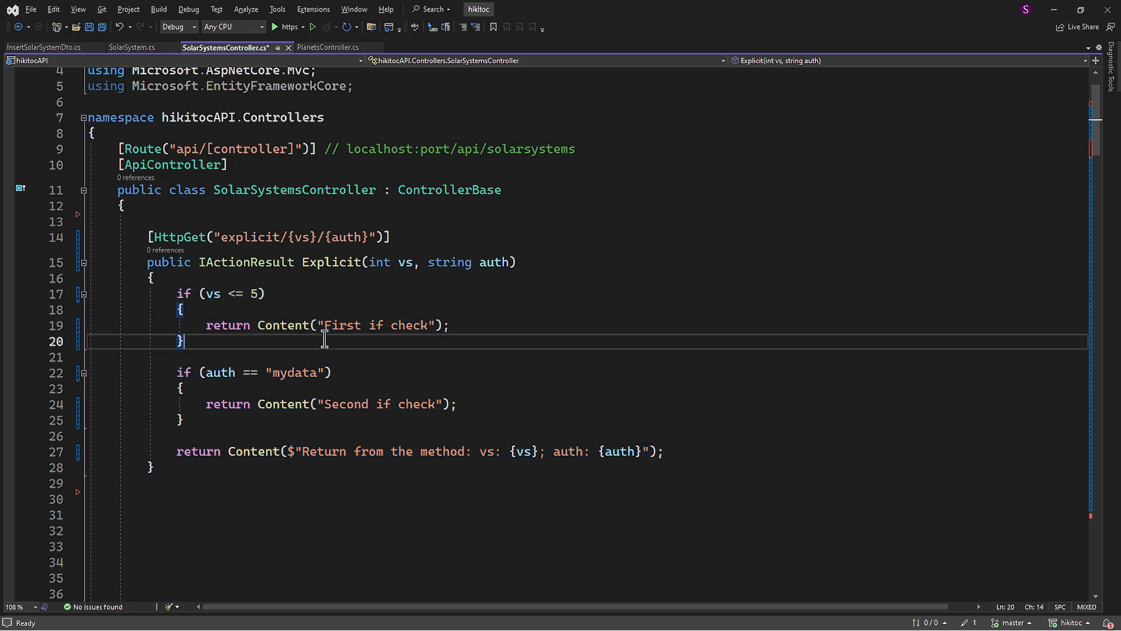
Step: Mark both int vs and string auth with [FromQuery] and save the controller
scroll("down", 3)
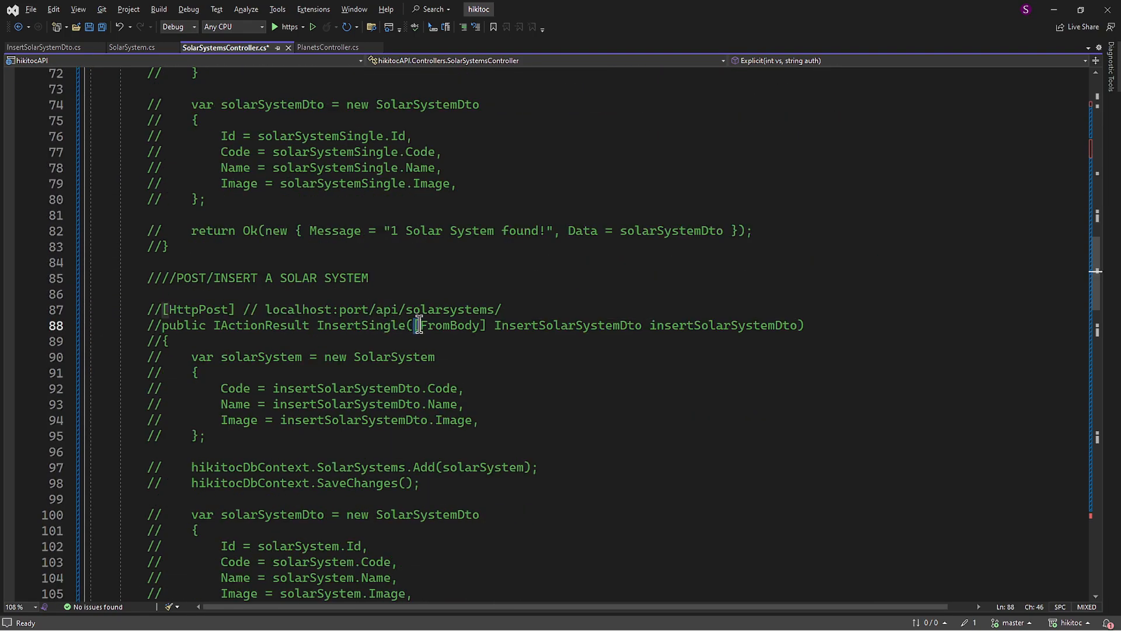
double_click(451, 324)
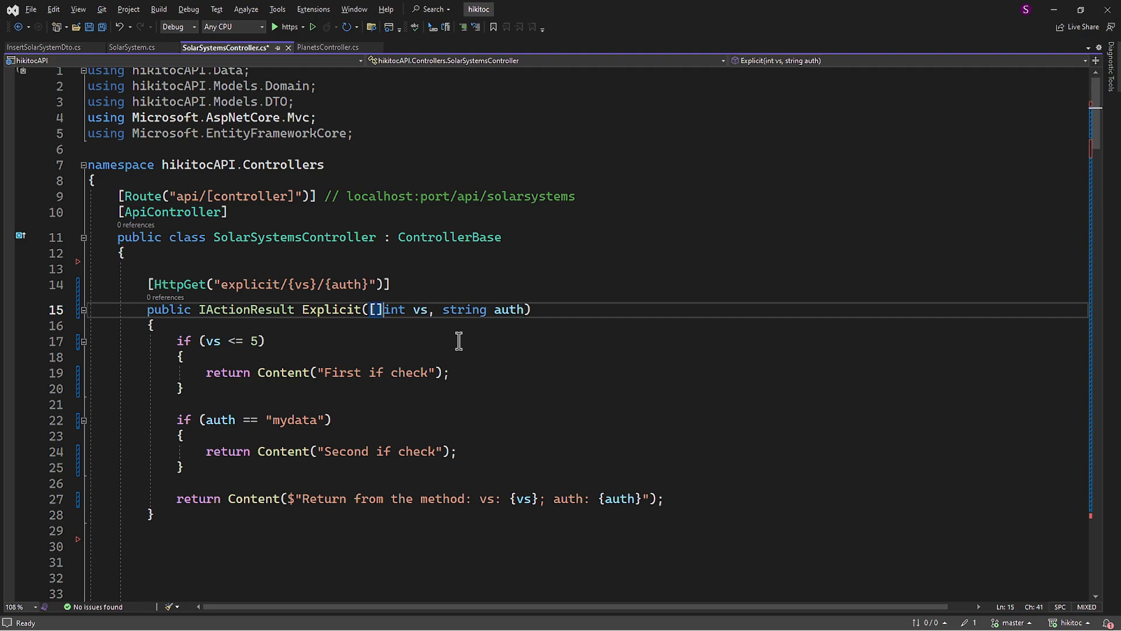
type("FromQuery")
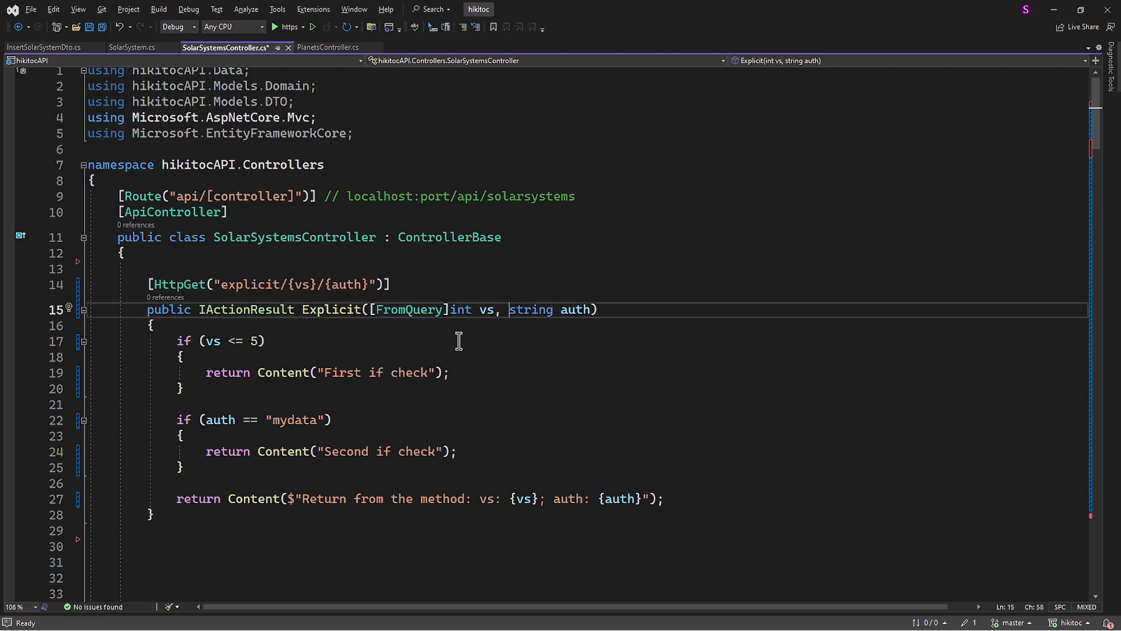
type("[FromQuery]")
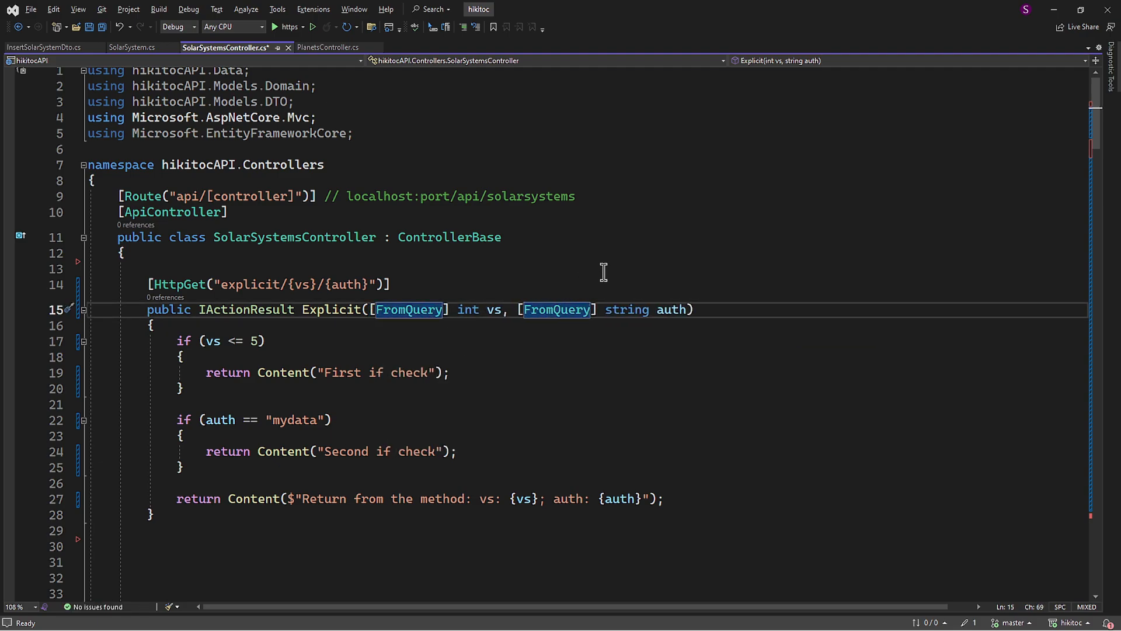
left_click_drag(370, 308, 687, 308)
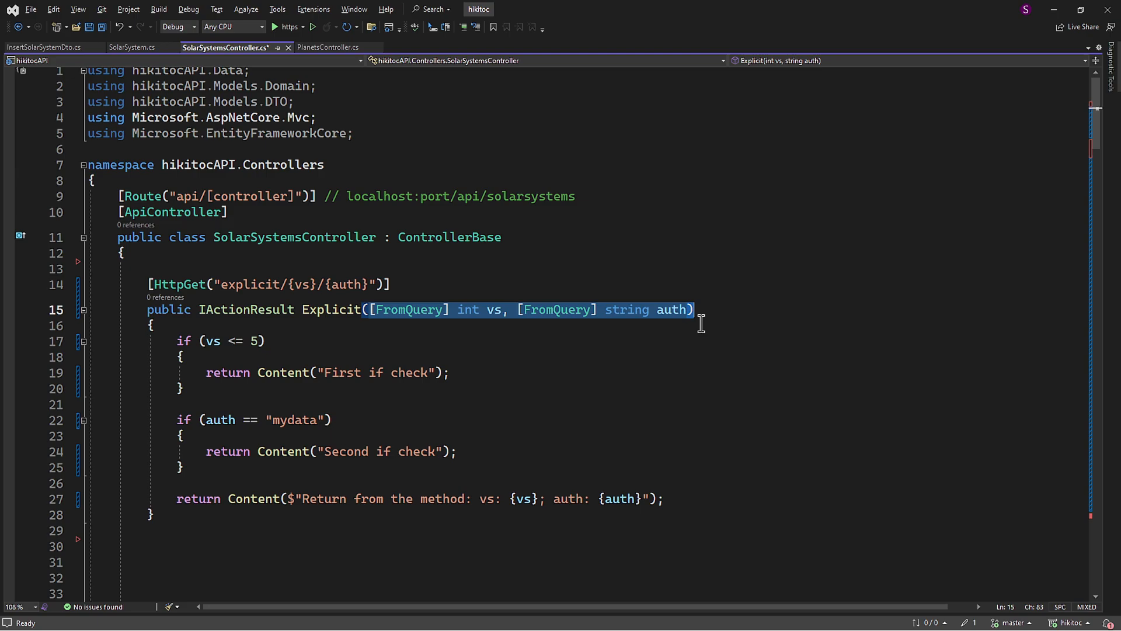
key("ctrl+s")
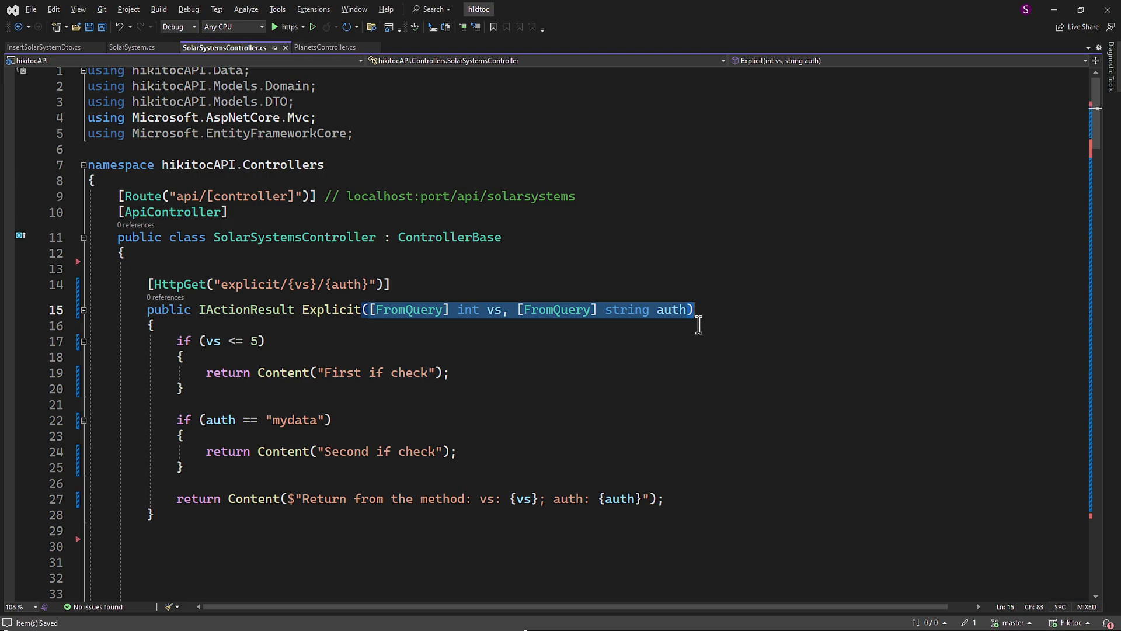
left_click(273, 27)
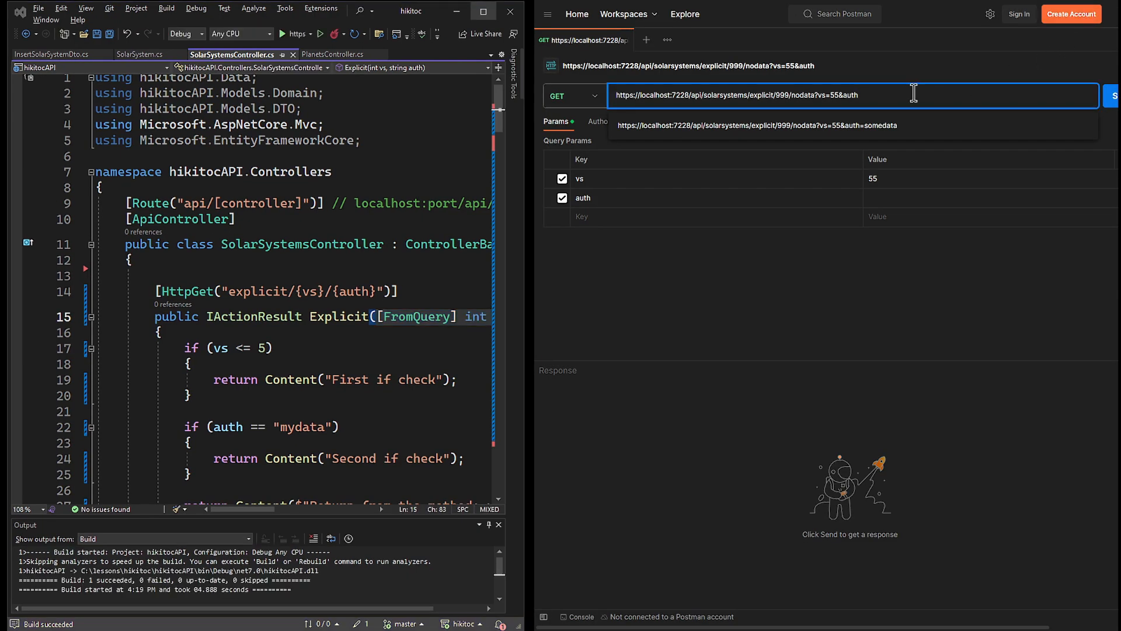
Step: Complete the URL explicit/999/nodata?vs=55&auth=somedata and send it
type("someda")
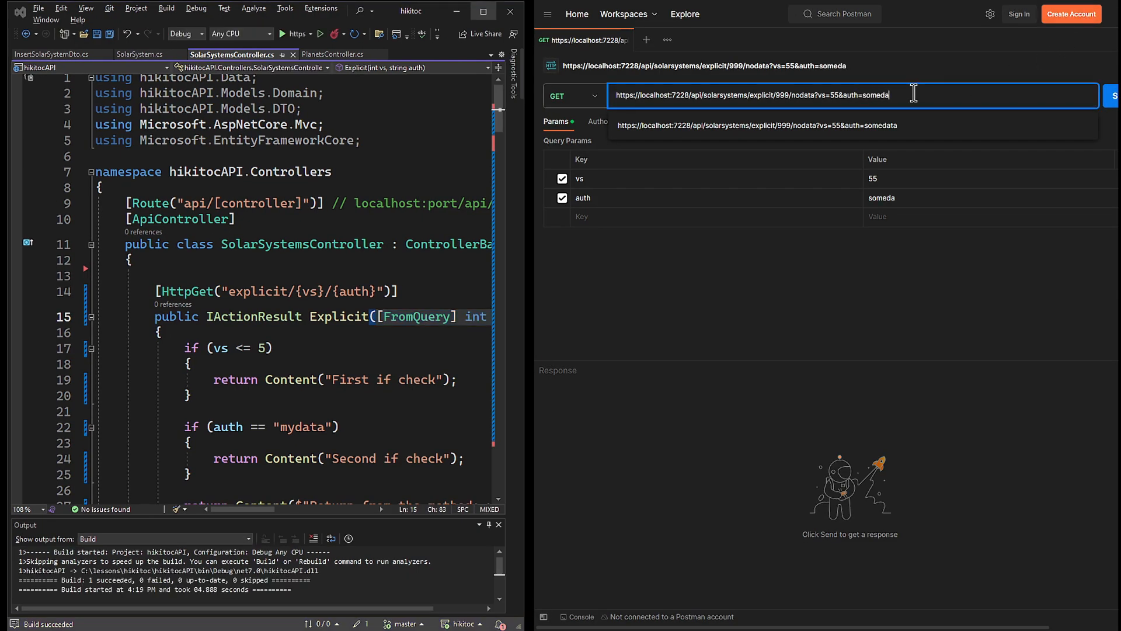
type("ta")
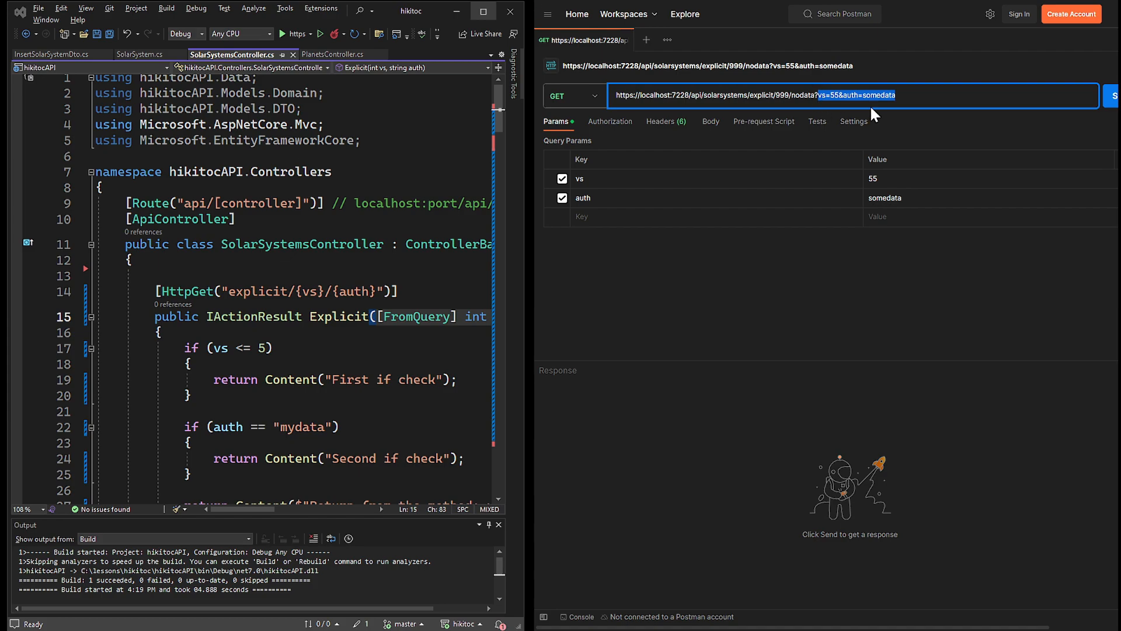
left_click(776, 94)
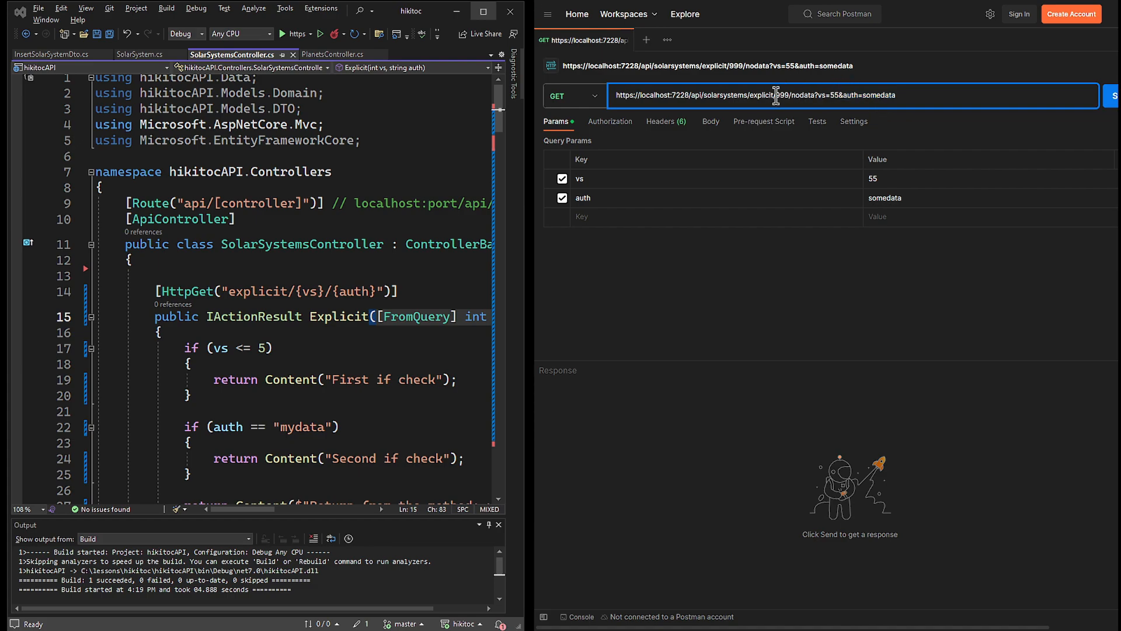
double_click(791, 95)
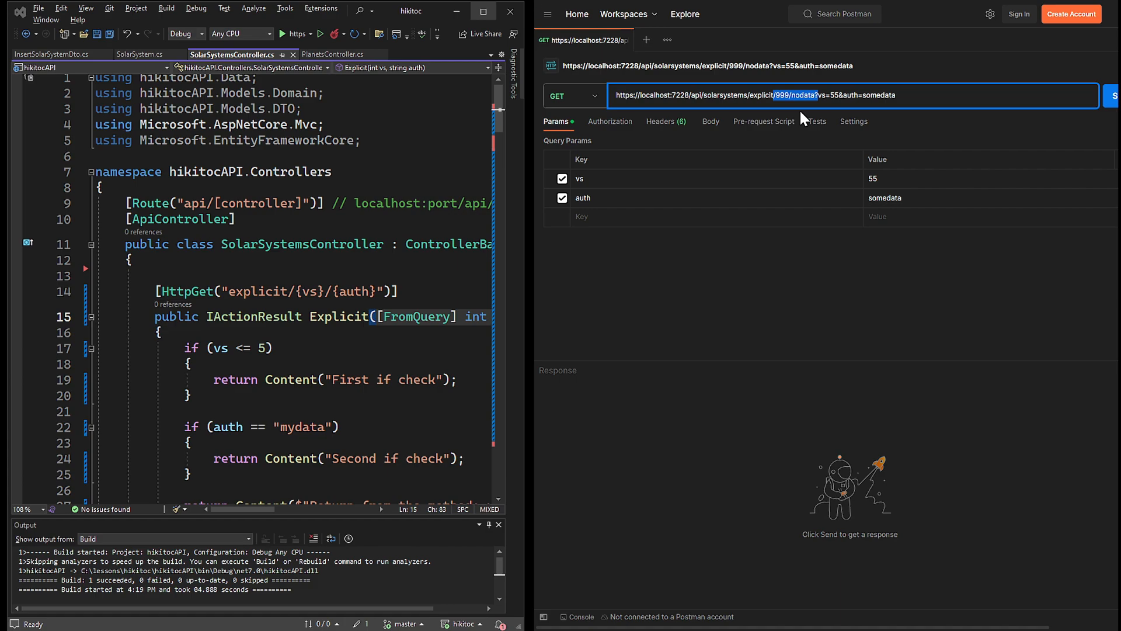
mouse_move(922, 197)
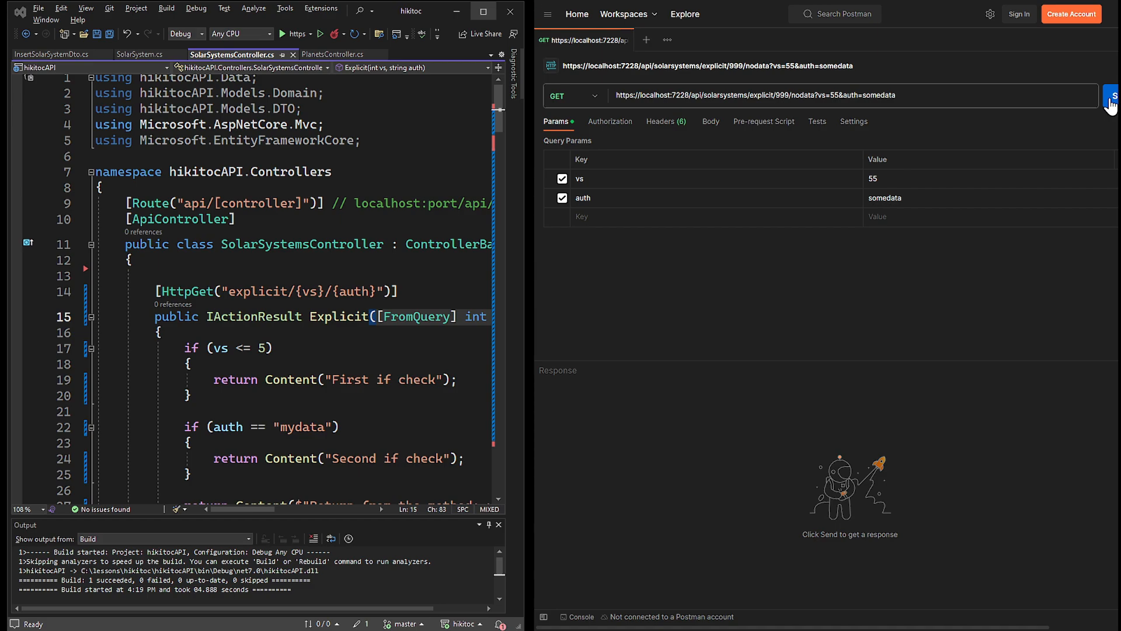
left_click(1111, 95)
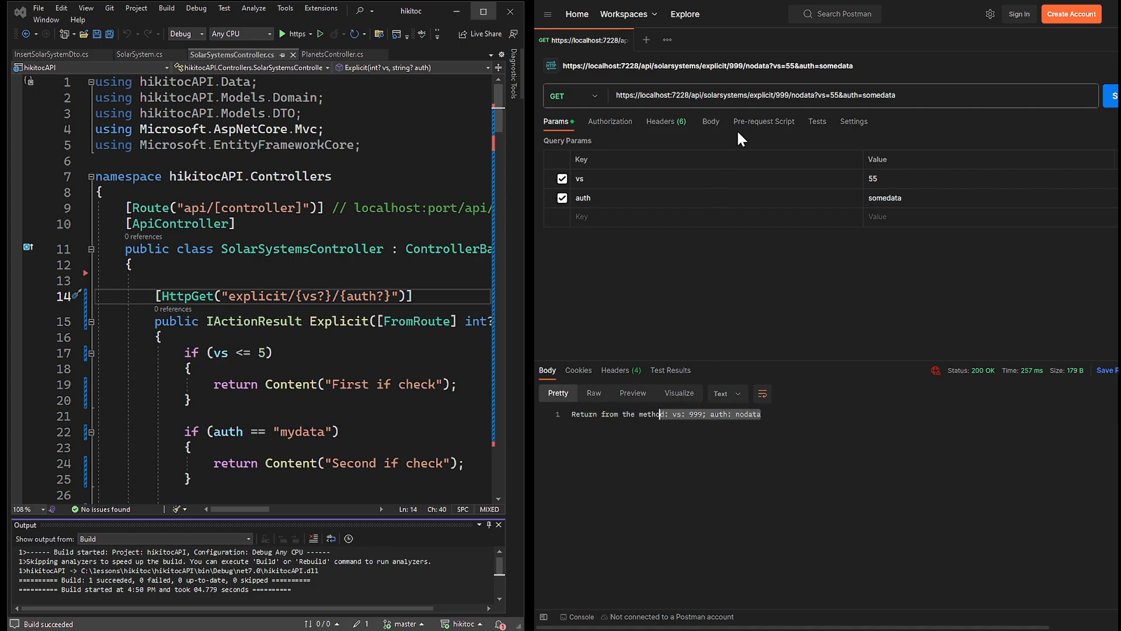
Step: Select the 999 route value in the URL to remove /999/nodata, leaving explicit?vs=55&auth=somedata
left_click(786, 95)
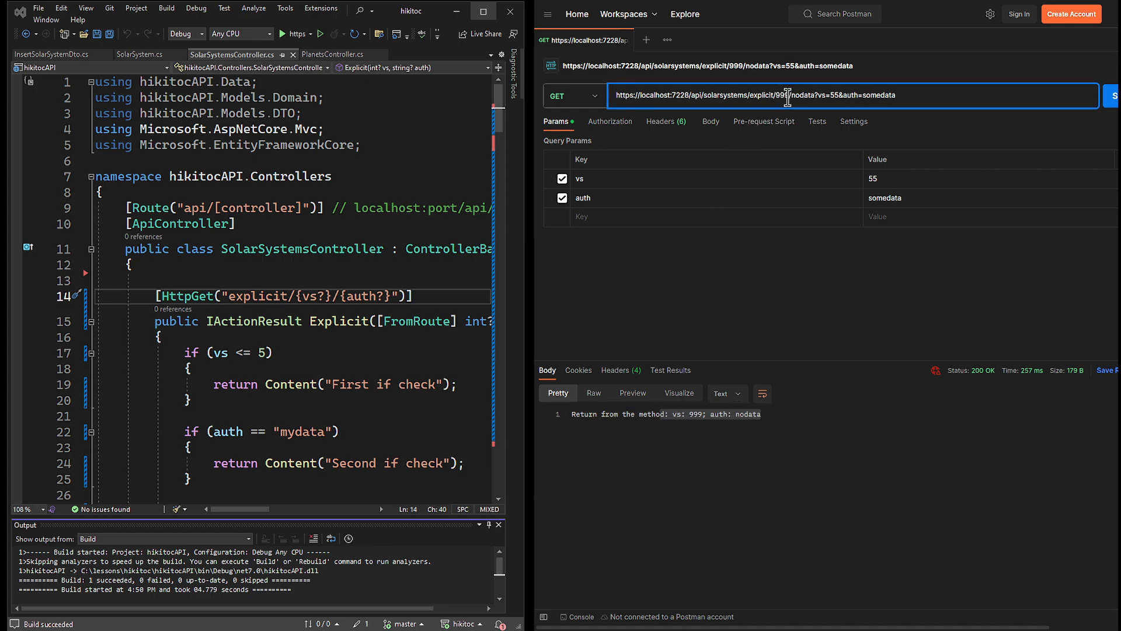
double_click(765, 95)
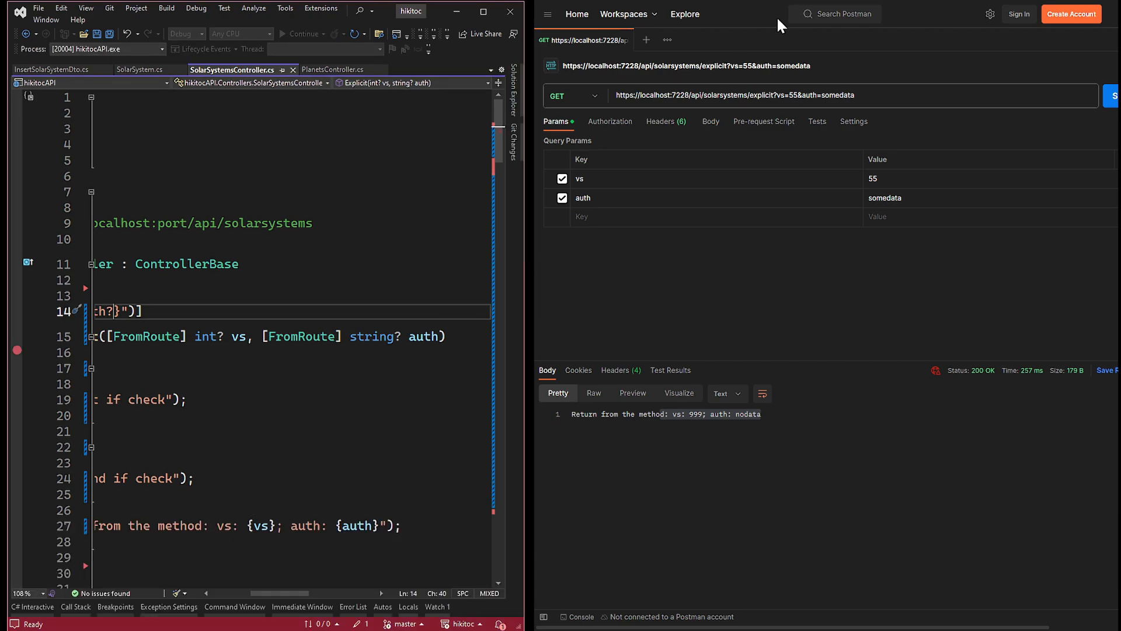
Step: Send the query-only request so the breakpoint inside Explicit is hit
left_click(1113, 95)
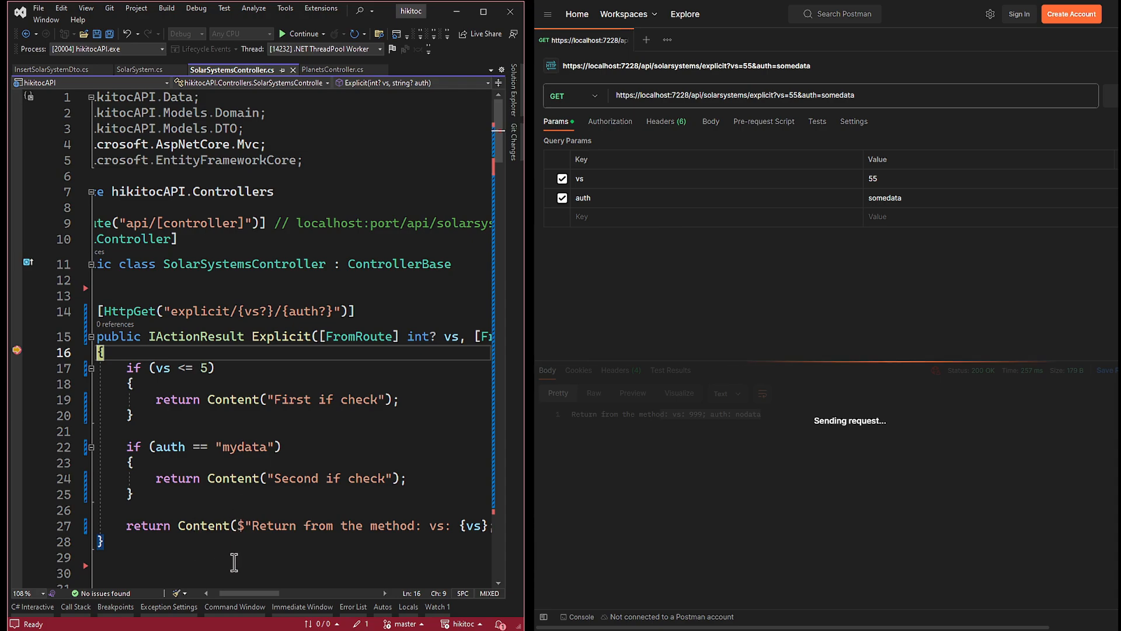
scroll("right", 3)
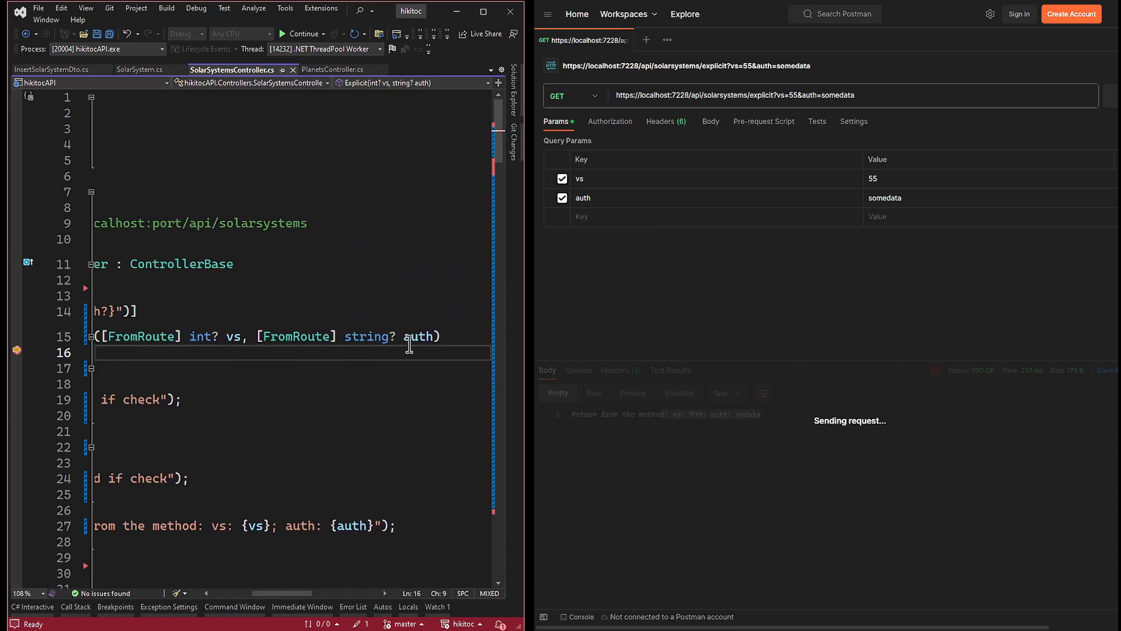
mouse_move(415, 336)
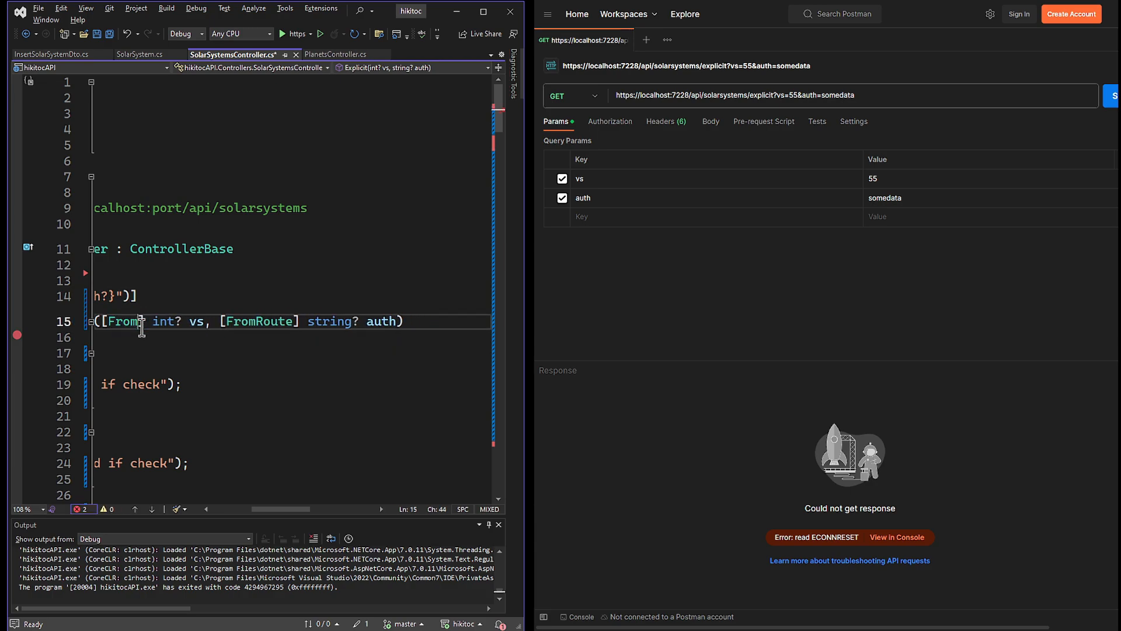
Step: Finish the [FromQuery] attribute and send the route-only request explicit/999/nodata
type("Query]")
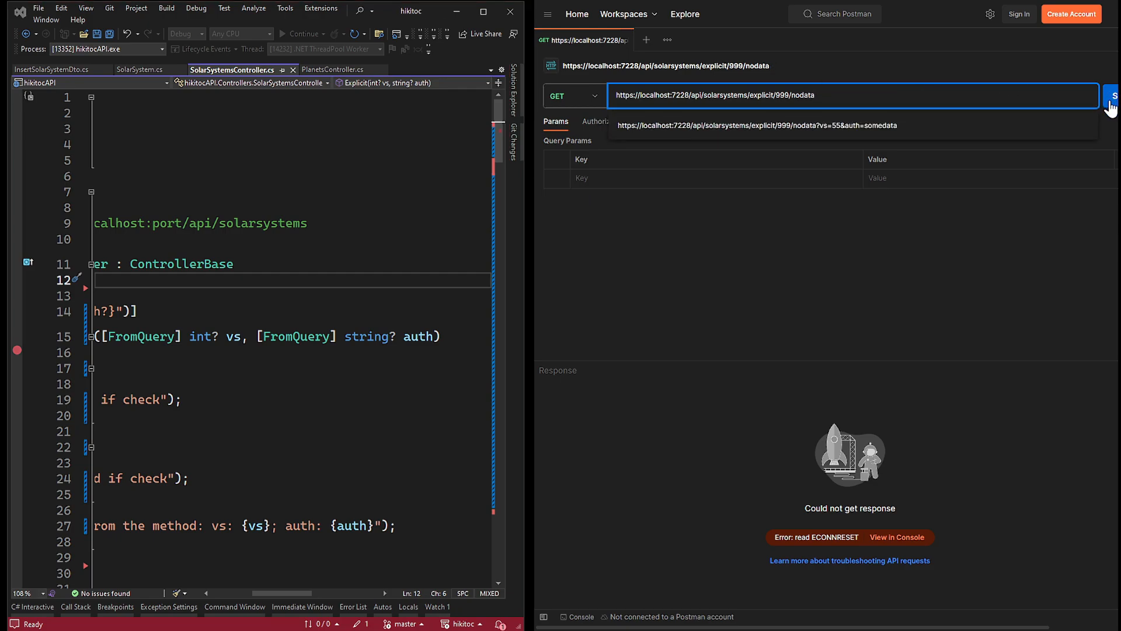
left_click(1113, 95)
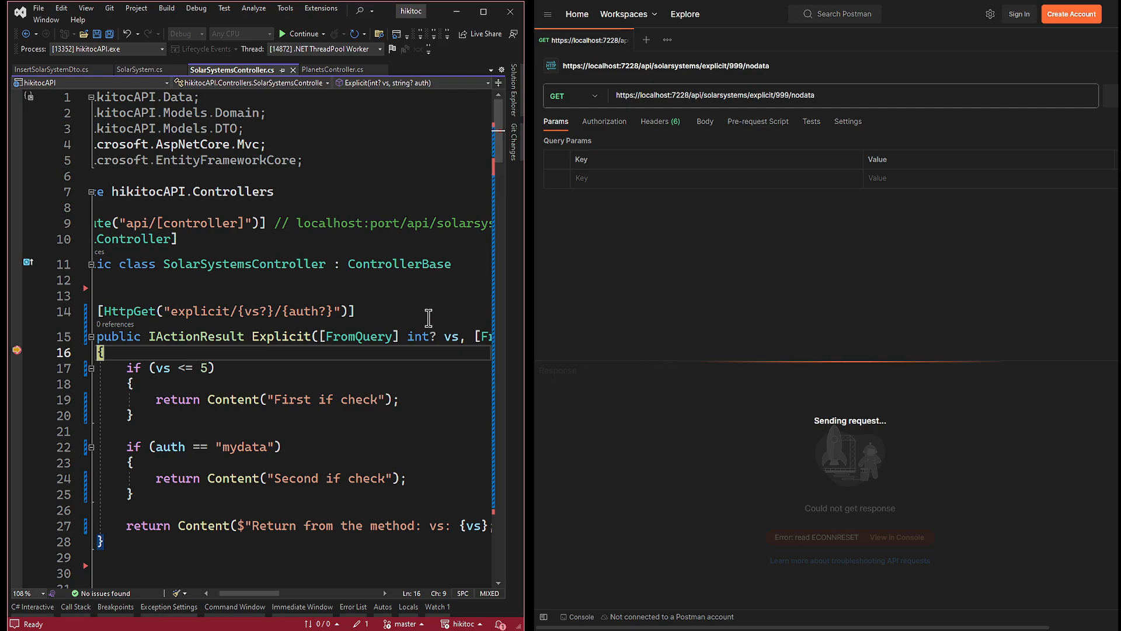
scroll("right", 3)
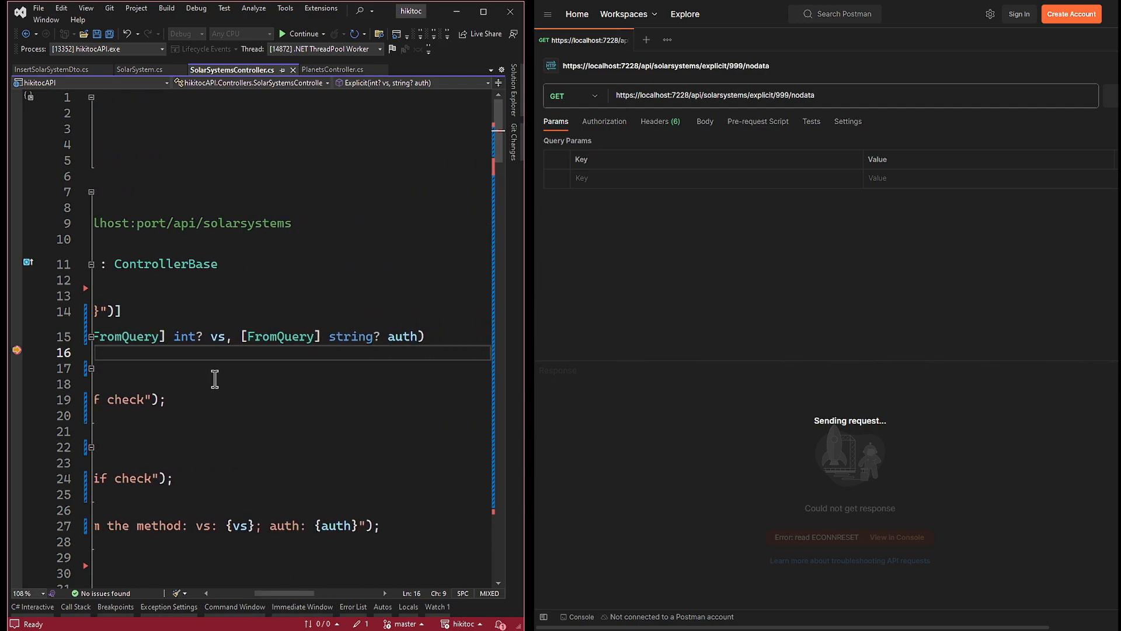
mouse_move(219, 337)
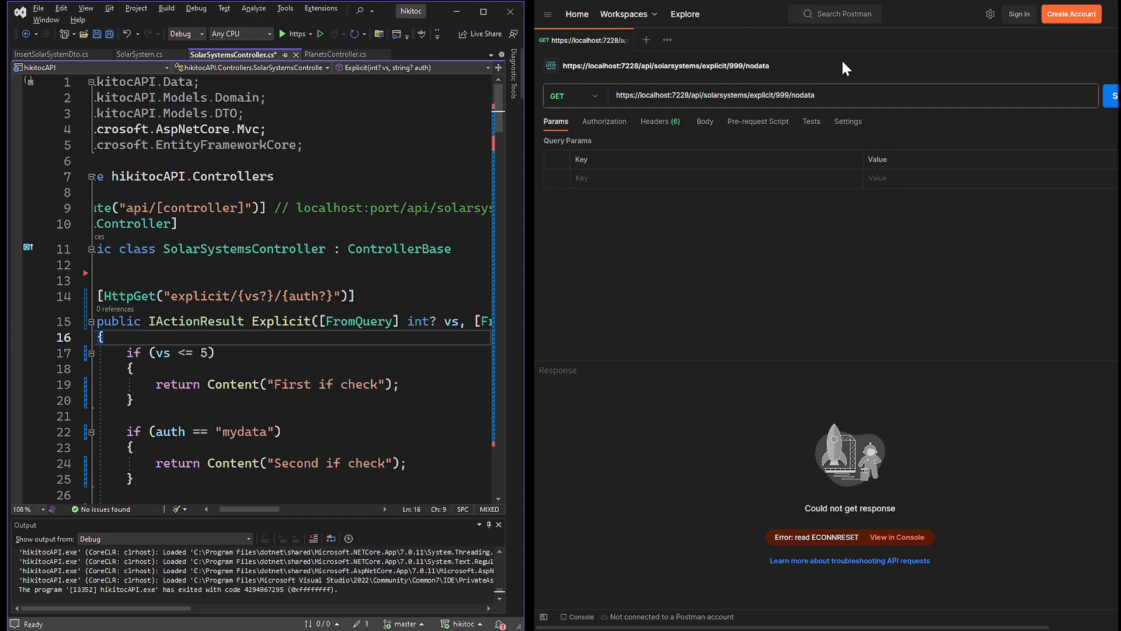
Step: Send explicit/999/nodata?vs=55&auth=somedata and highlight vs: 55 and auth: nodata in the response
type("?vs=55&auth=somedata")
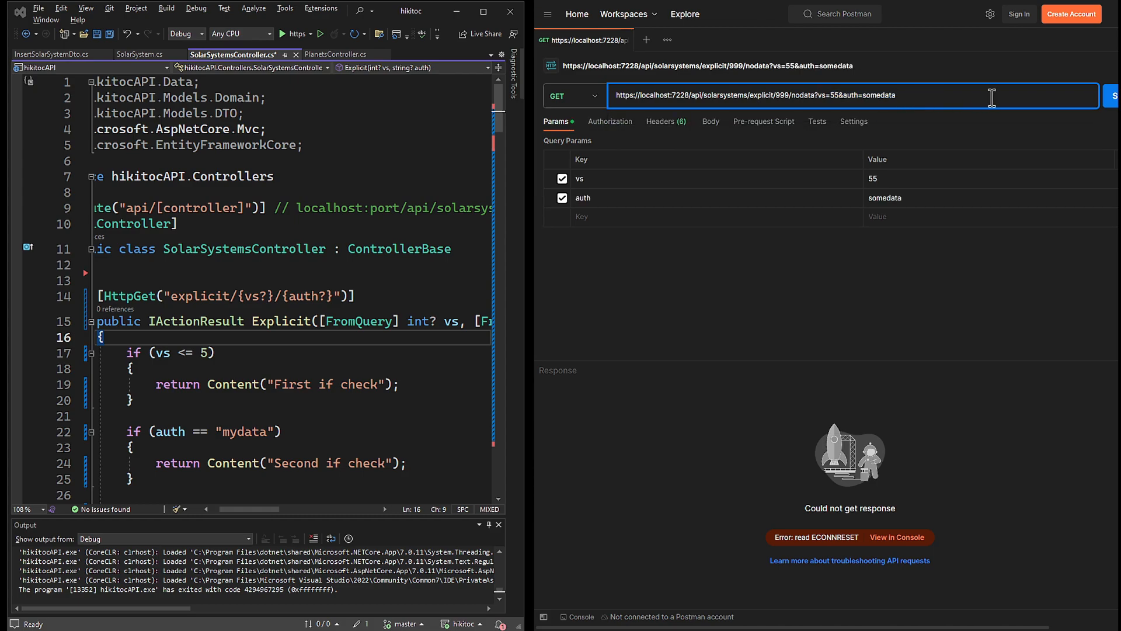
left_click(1115, 95)
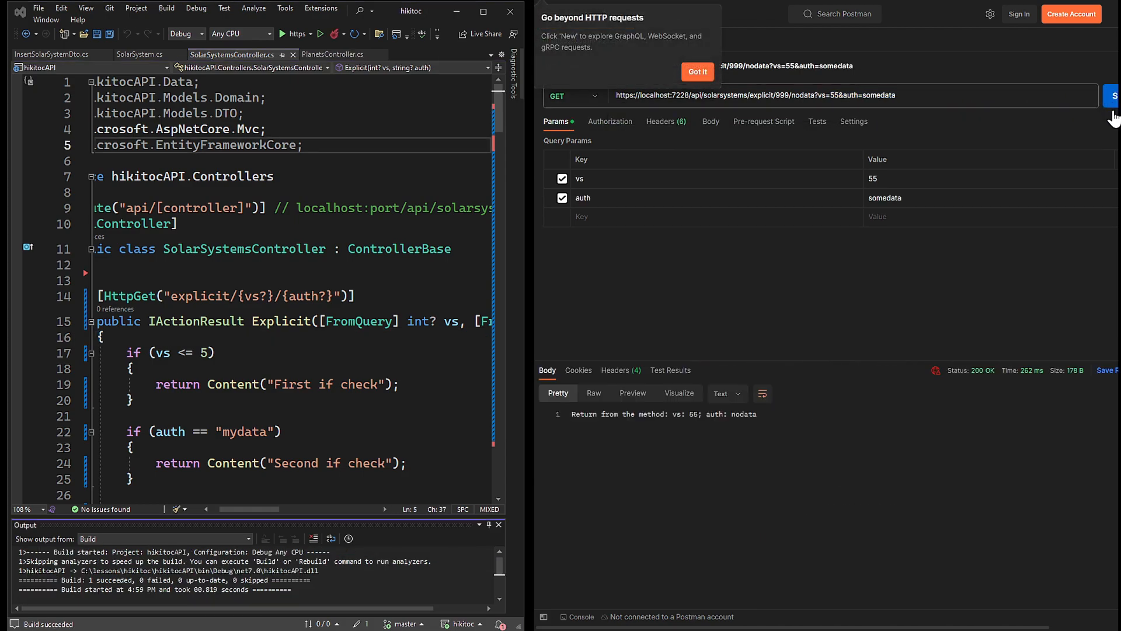
left_click(696, 71)
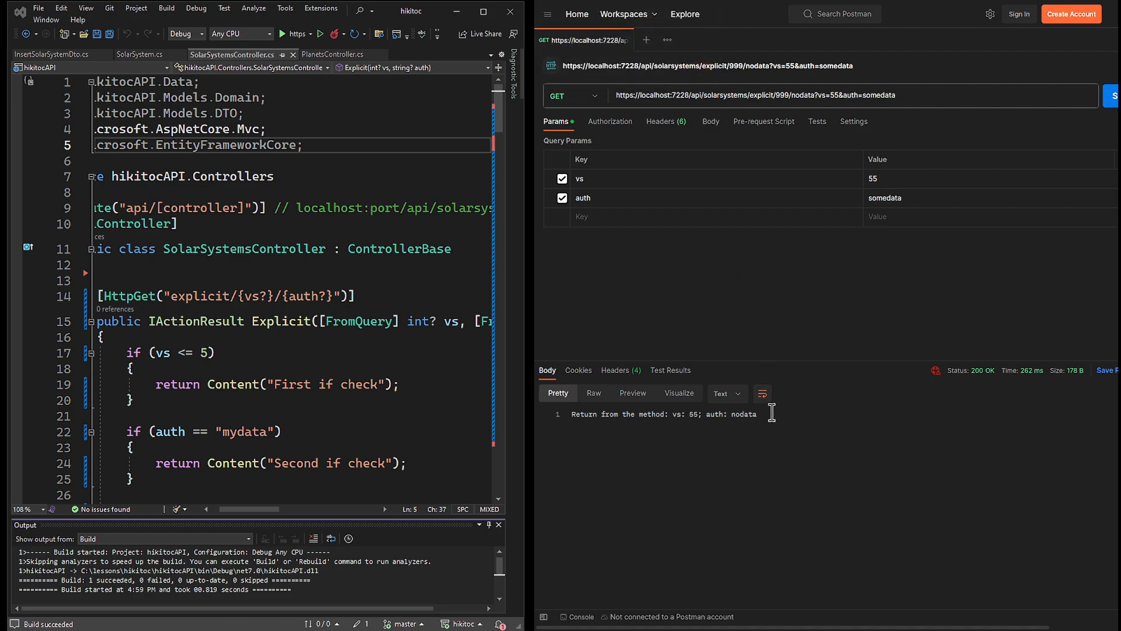
triple_click(664, 414)
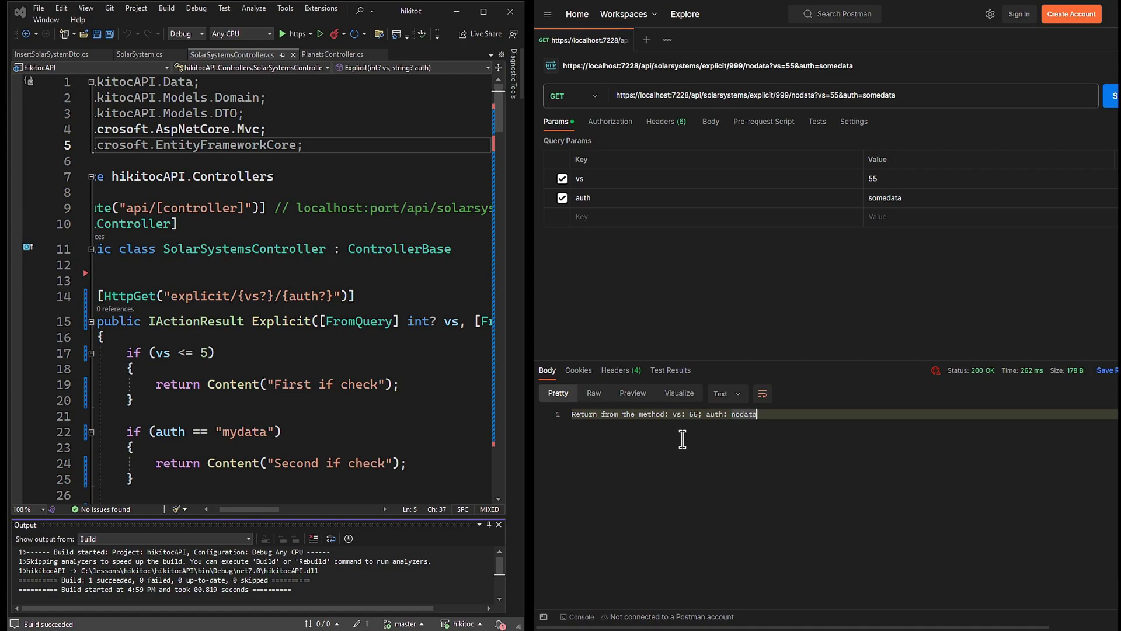
double_click(683, 413)
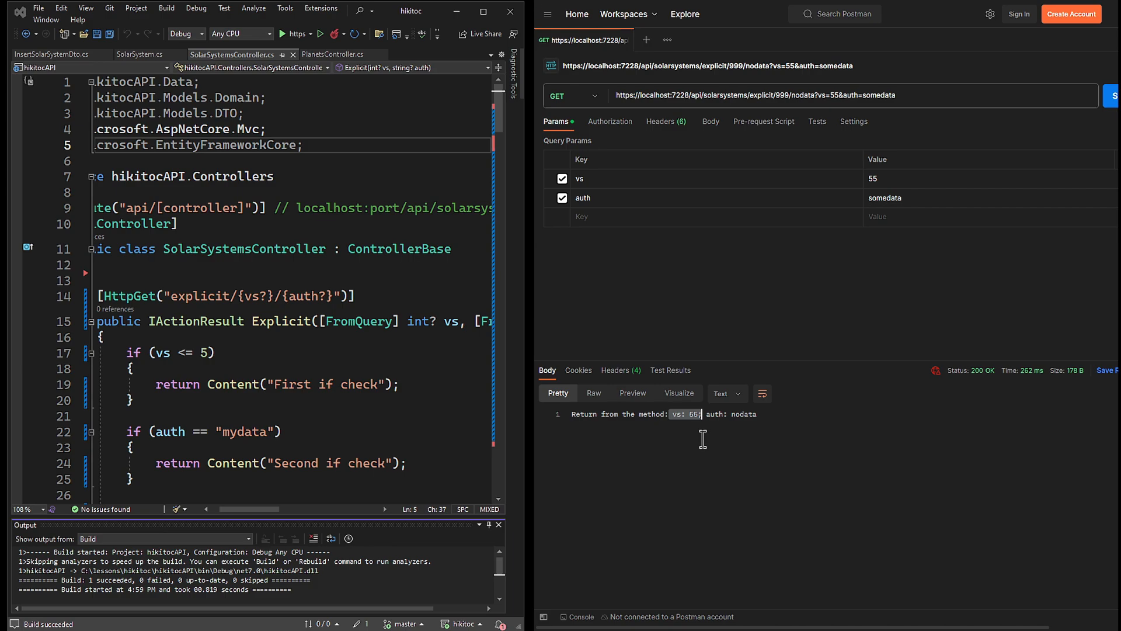
mouse_move(797, 418)
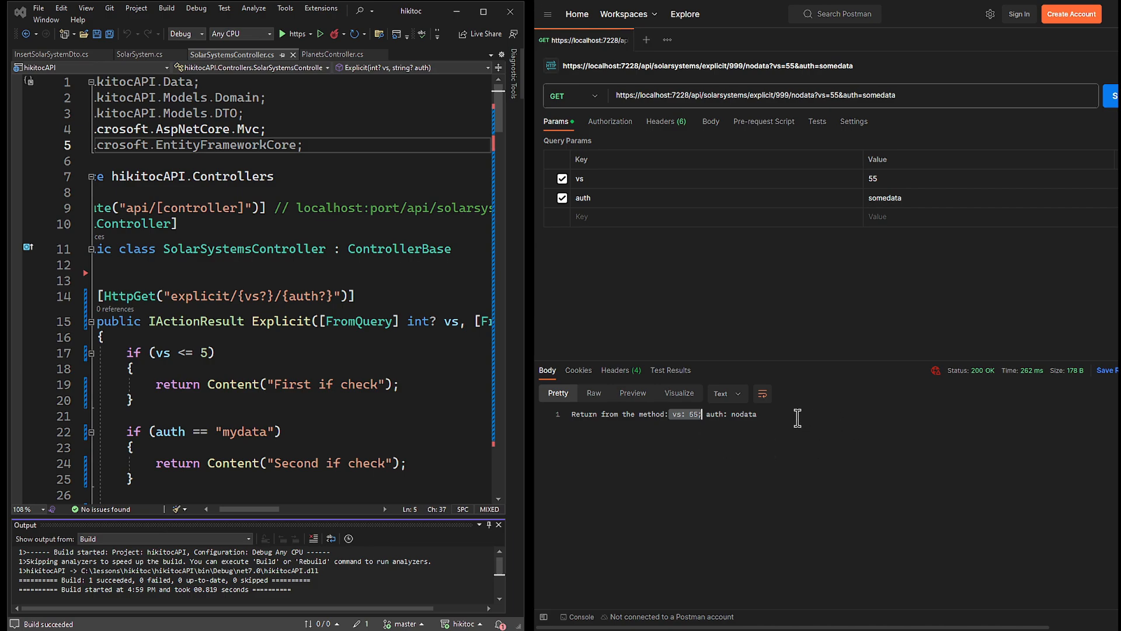